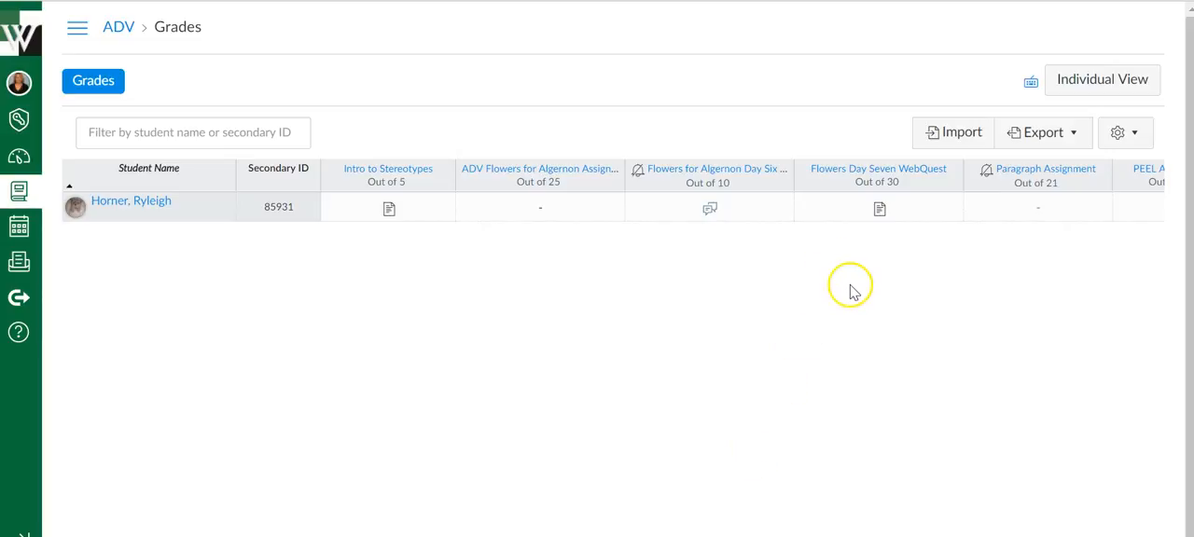
{"action": "mouse_move", "coordinate": [860, 271]}
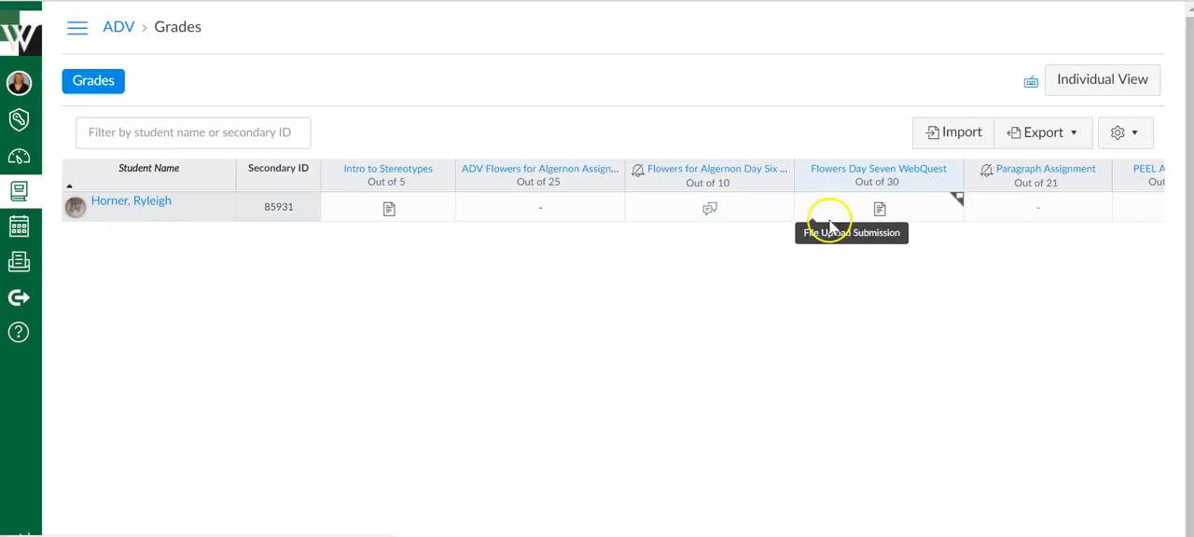
{"action": "mouse_move", "coordinate": [844, 230]}
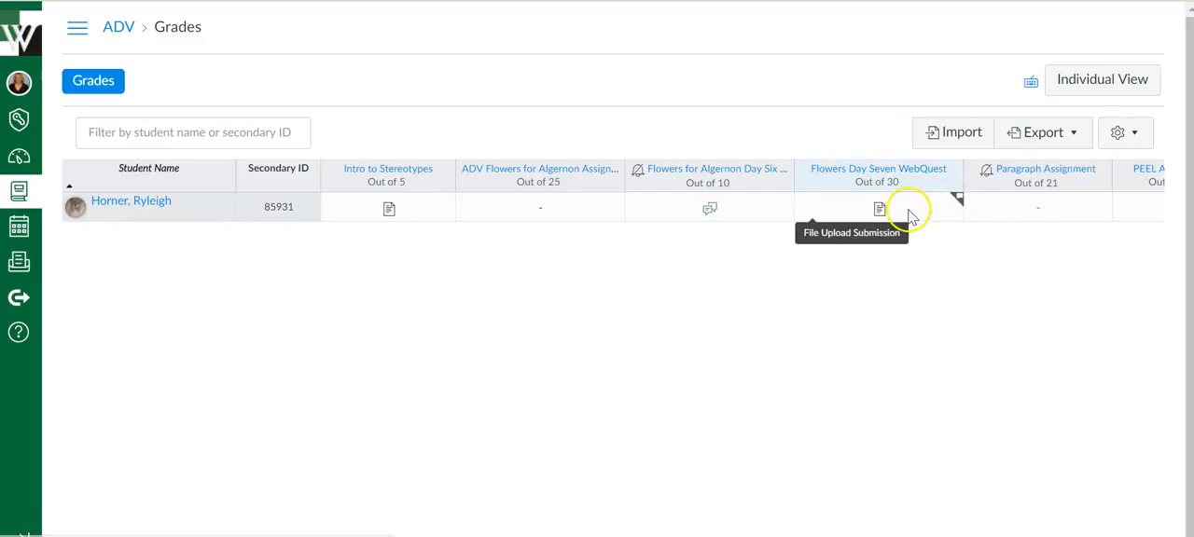
{"action": "mouse_move", "coordinate": [954, 184]}
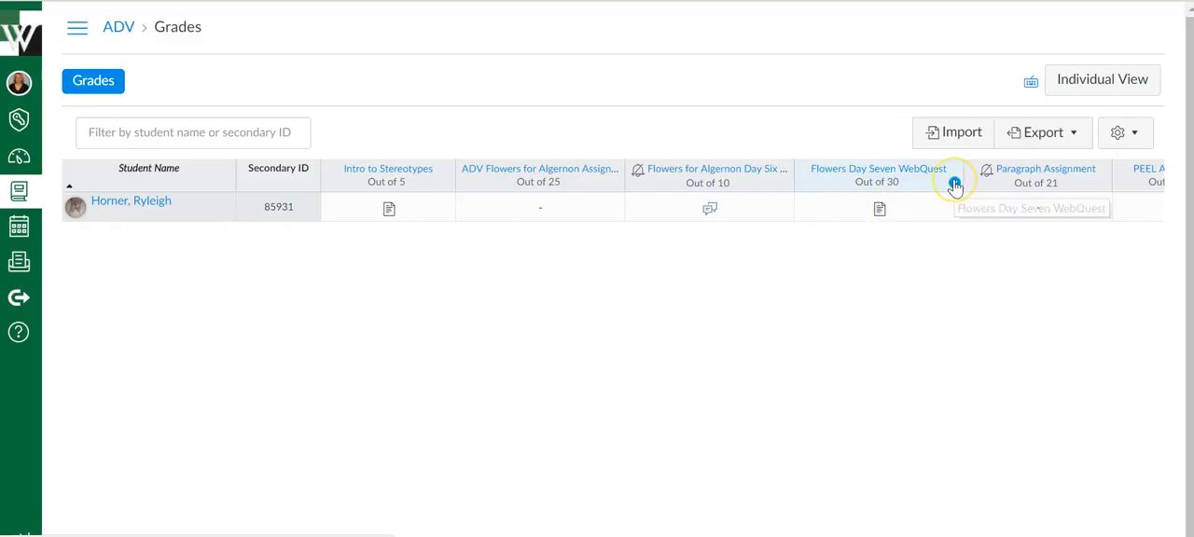
Step: Open the options menu on the Flowers Day Seven WebQuest gradebook column
{"action": "left_click", "coordinate": [954, 182]}
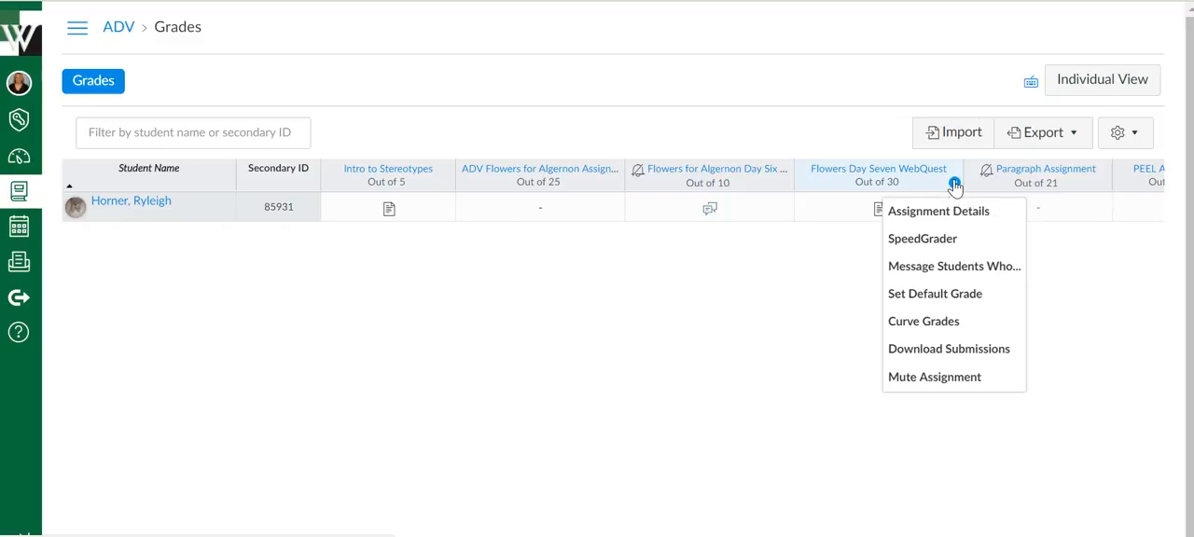
{"action": "mouse_move", "coordinate": [922, 238]}
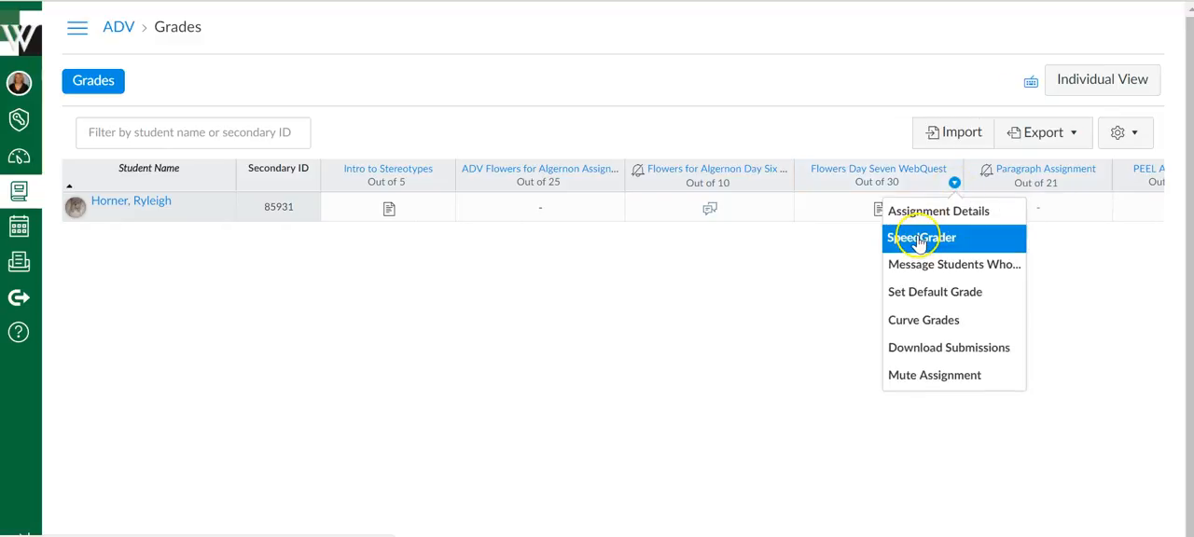
Step: Launch SpeedGrader and scroll through the student's Flowers for Algernon Webquest document
{"action": "left_click", "coordinate": [921, 237]}
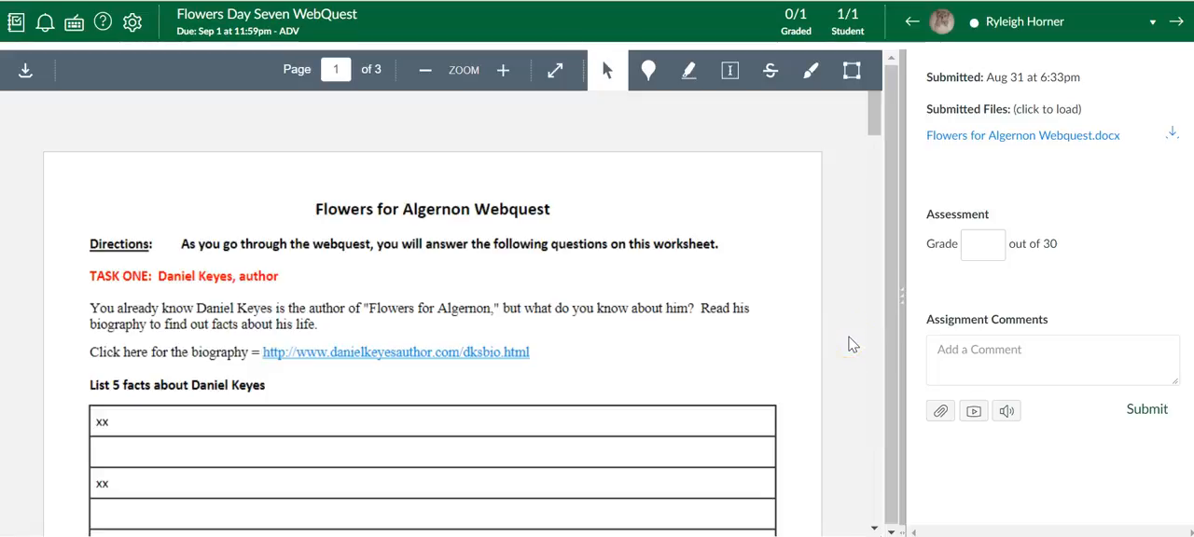
{"action": "scroll", "scroll_direction": "down", "scroll_amount": 3}
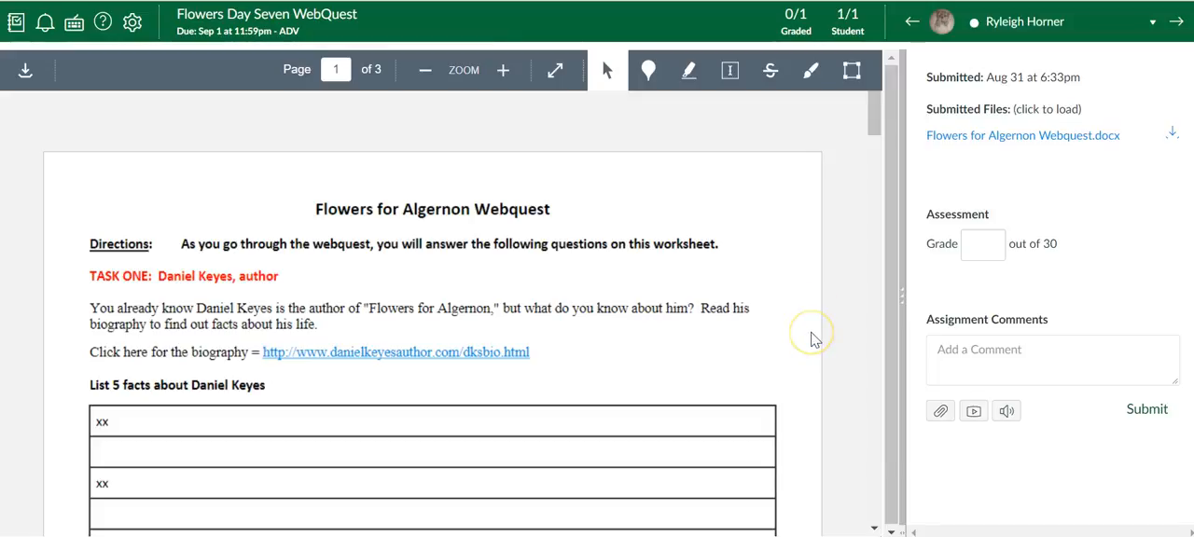
{"action": "mouse_move", "coordinate": [814, 339]}
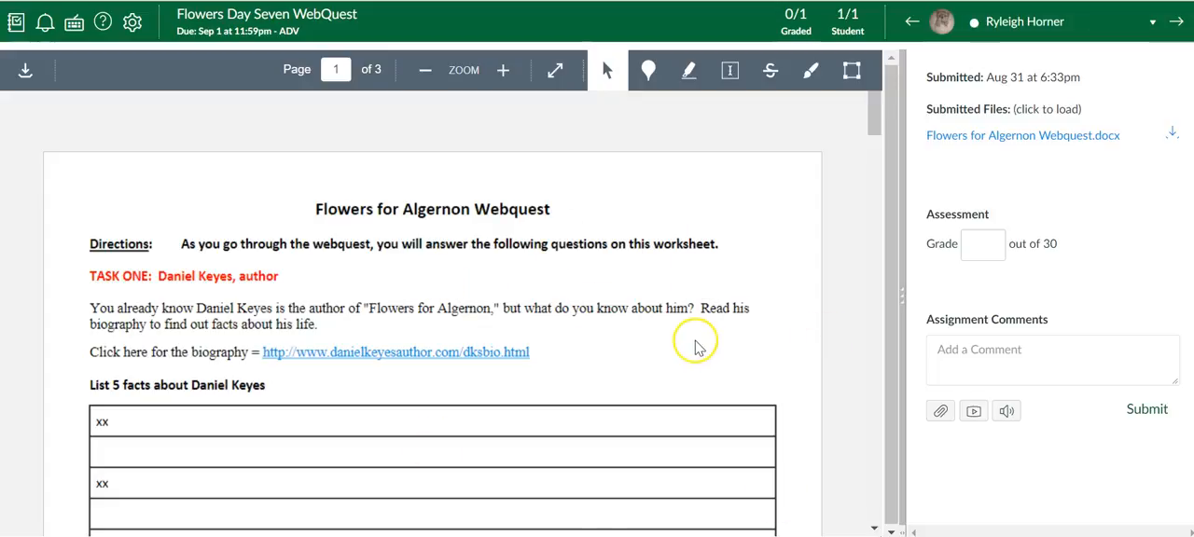
{"action": "scroll", "scroll_direction": "down", "scroll_amount": 3}
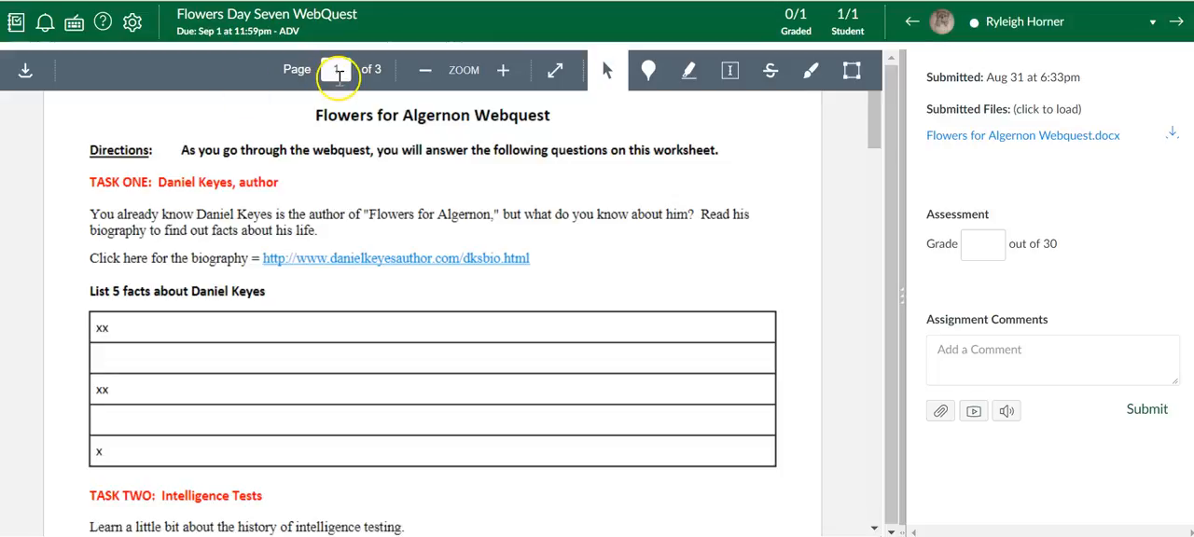
{"action": "mouse_move", "coordinate": [24, 71]}
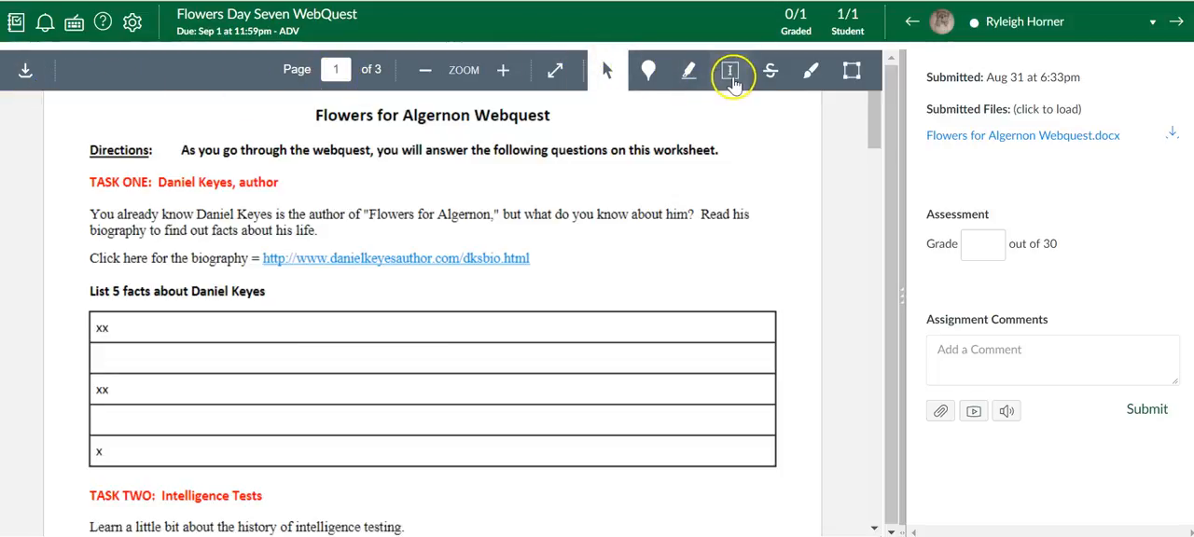
{"action": "mouse_move", "coordinate": [688, 70]}
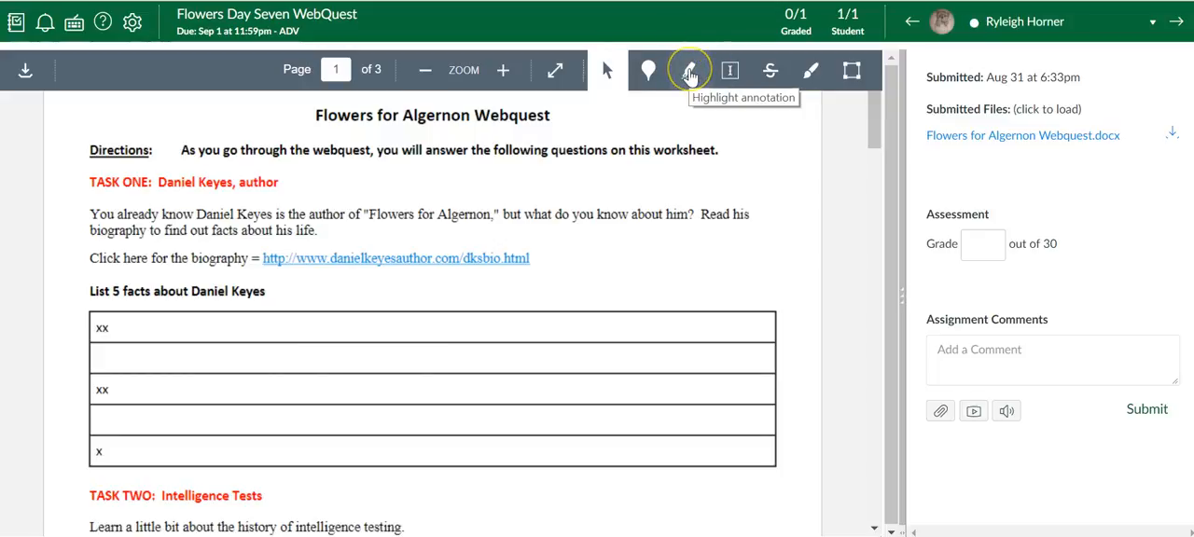
Step: Highlight "Flowers for Algernon," and comment "Leave a comment for the student" on it
{"action": "left_click", "coordinate": [689, 71]}
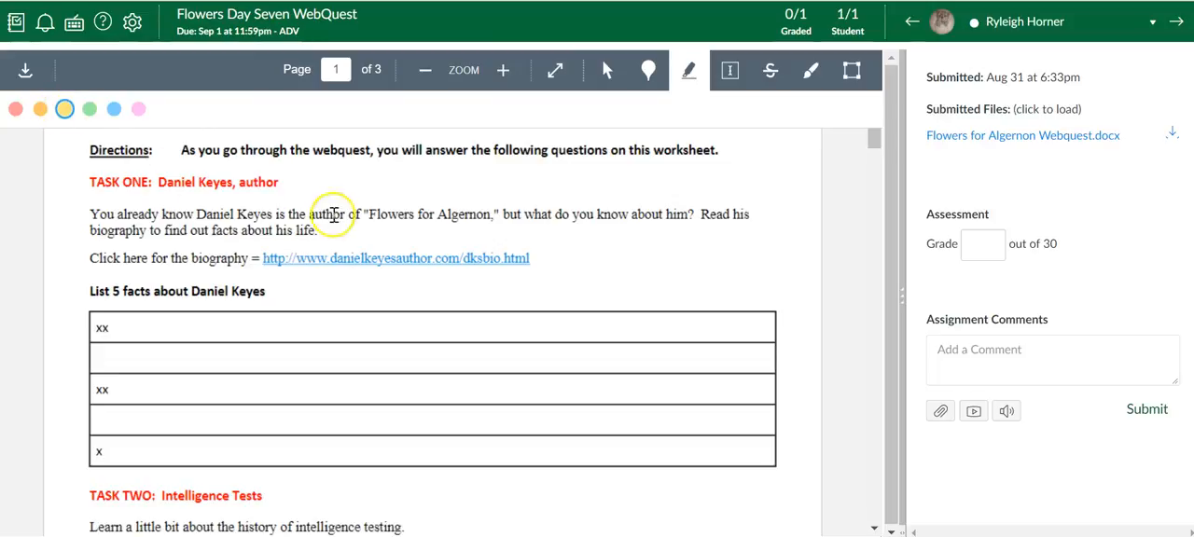
{"action": "left_click_drag", "start_coordinate": [334, 214], "coordinate": [504, 214]}
{"action": "type", "text": "Leave a comment for"}
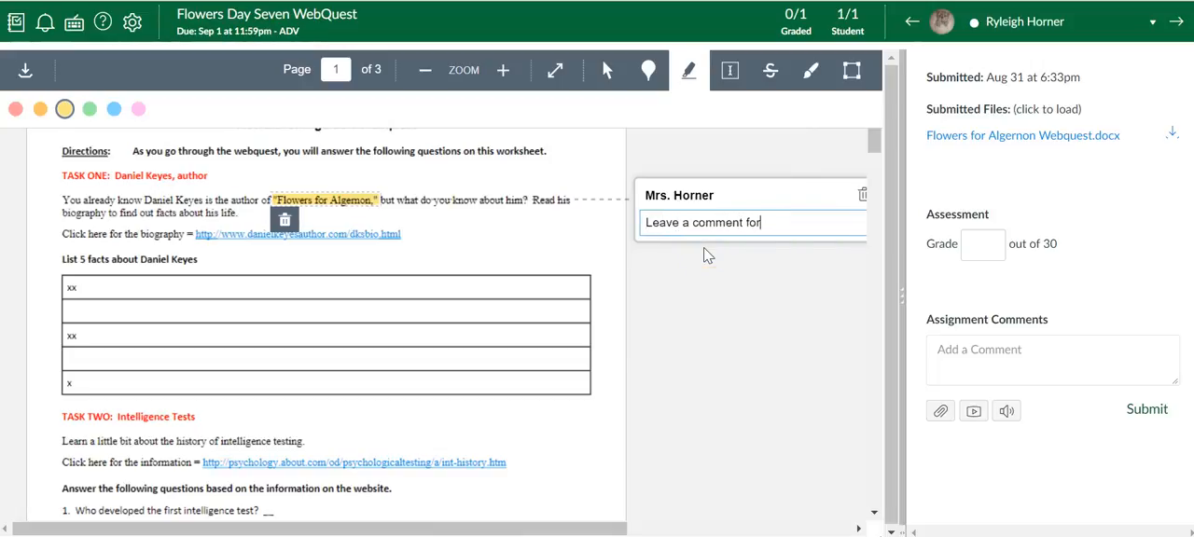
{"action": "type", "text": "the student"}
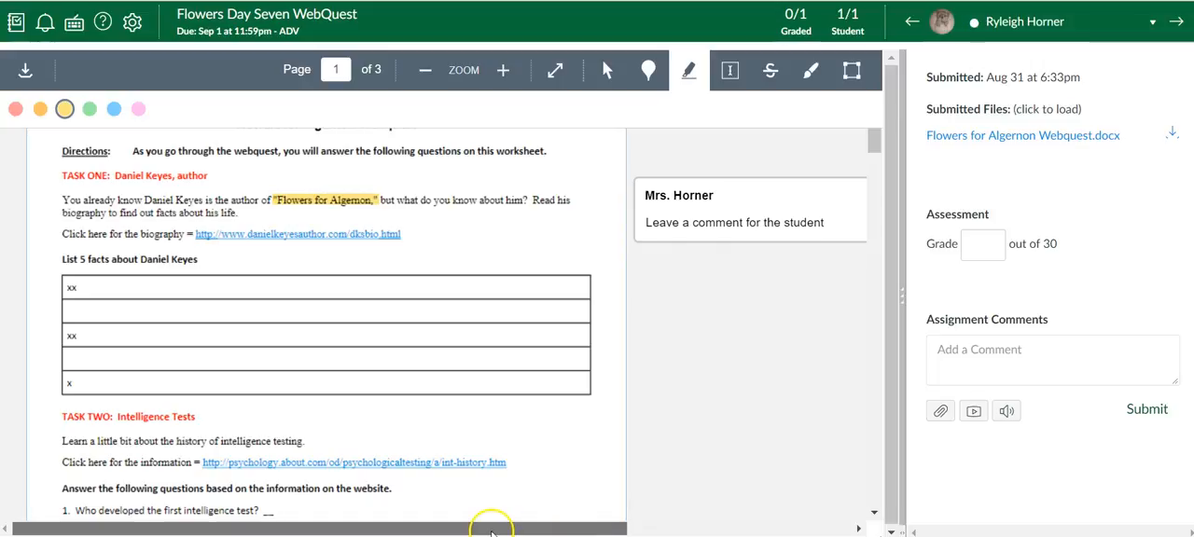
{"action": "mouse_move", "coordinate": [810, 70]}
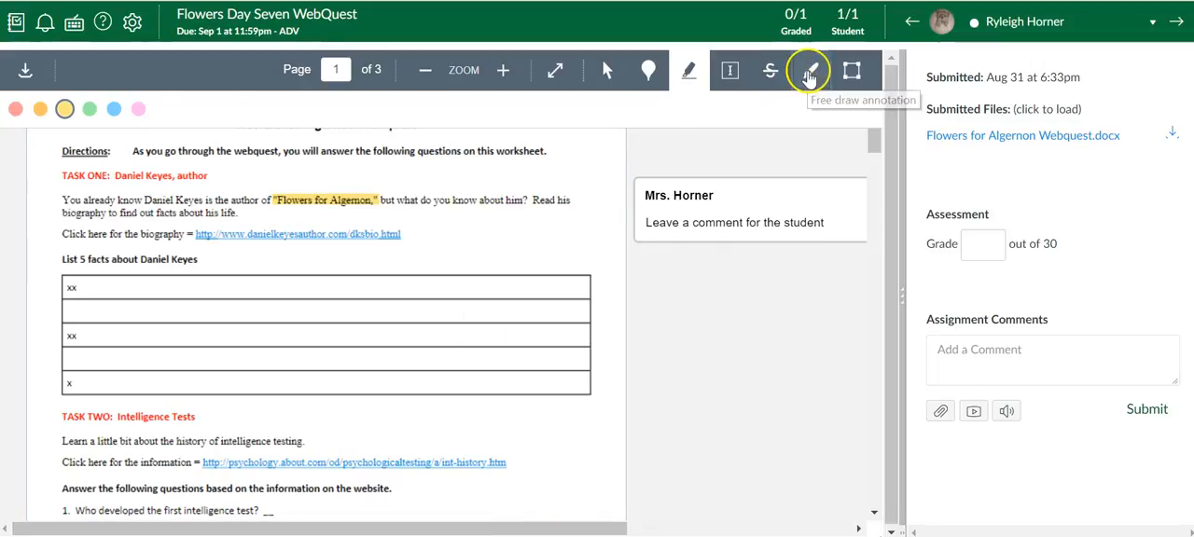
Step: Free-draw a purple circle around the 5 in "List 5 facts" with comment "wanted to"
{"action": "left_click", "coordinate": [809, 70]}
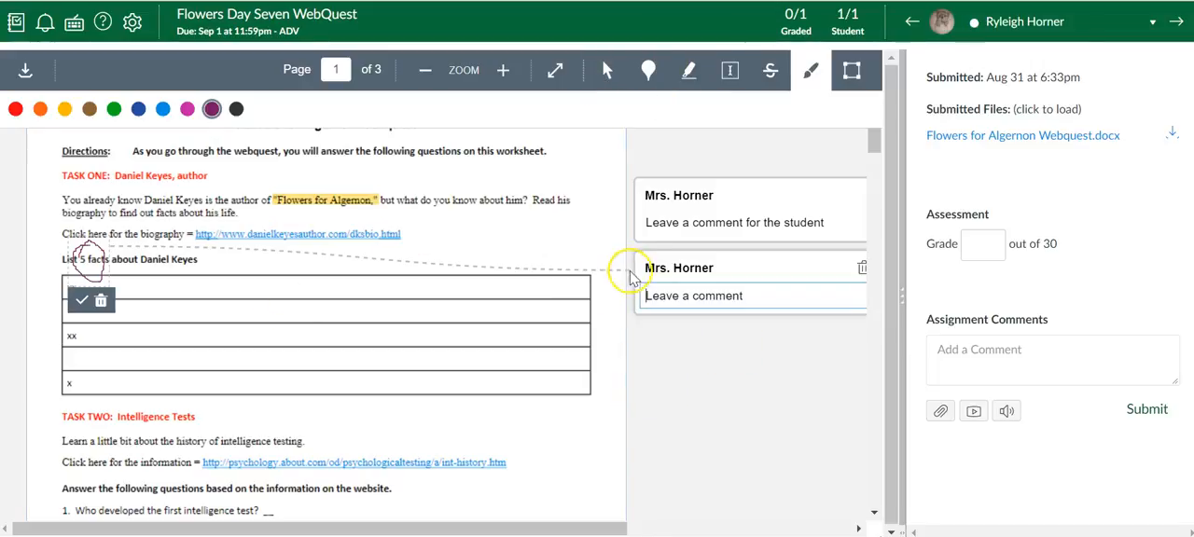
{"action": "type", "text": "wanted to"}
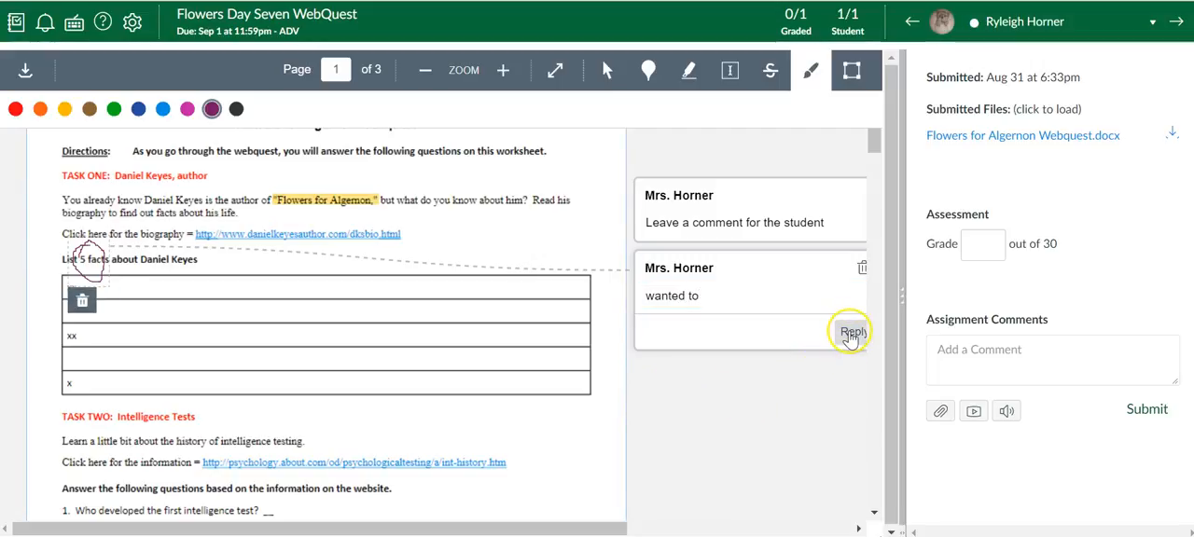
{"action": "mouse_move", "coordinate": [740, 338]}
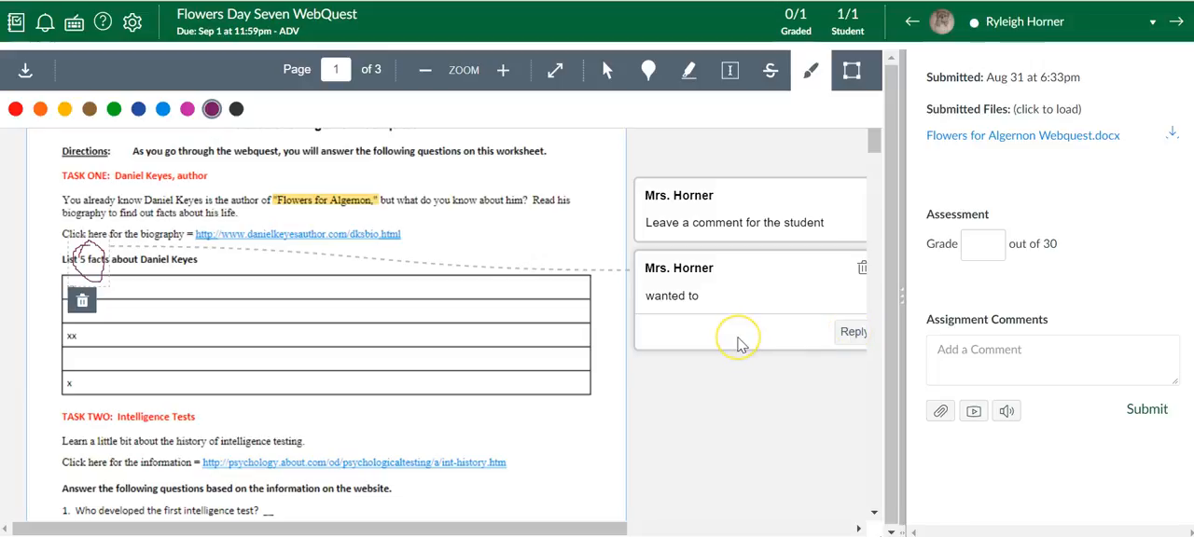
{"action": "mouse_move", "coordinate": [696, 360]}
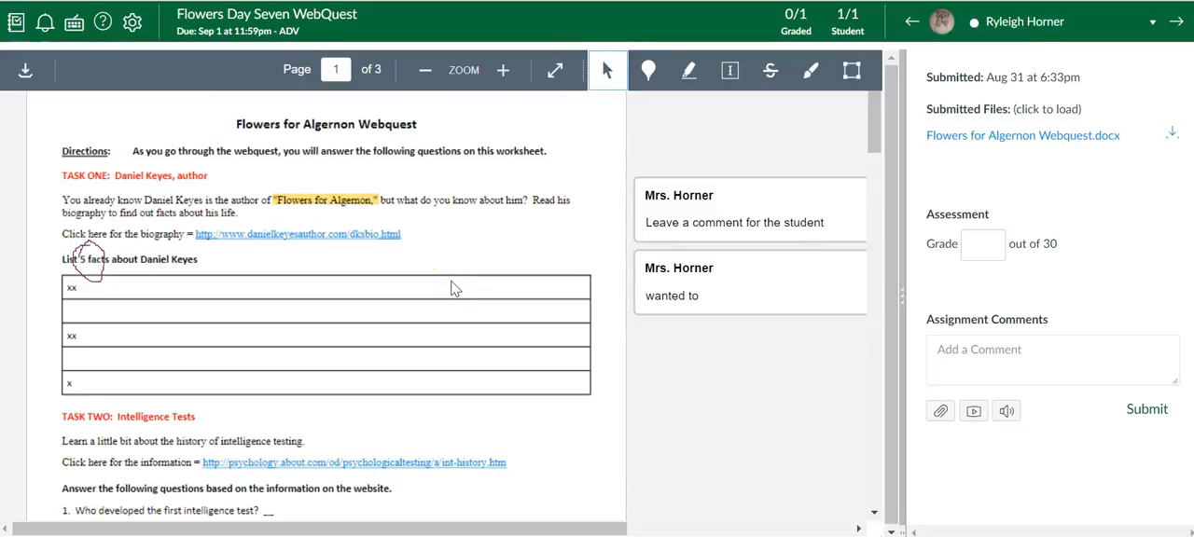
{"action": "mouse_move", "coordinate": [906, 298]}
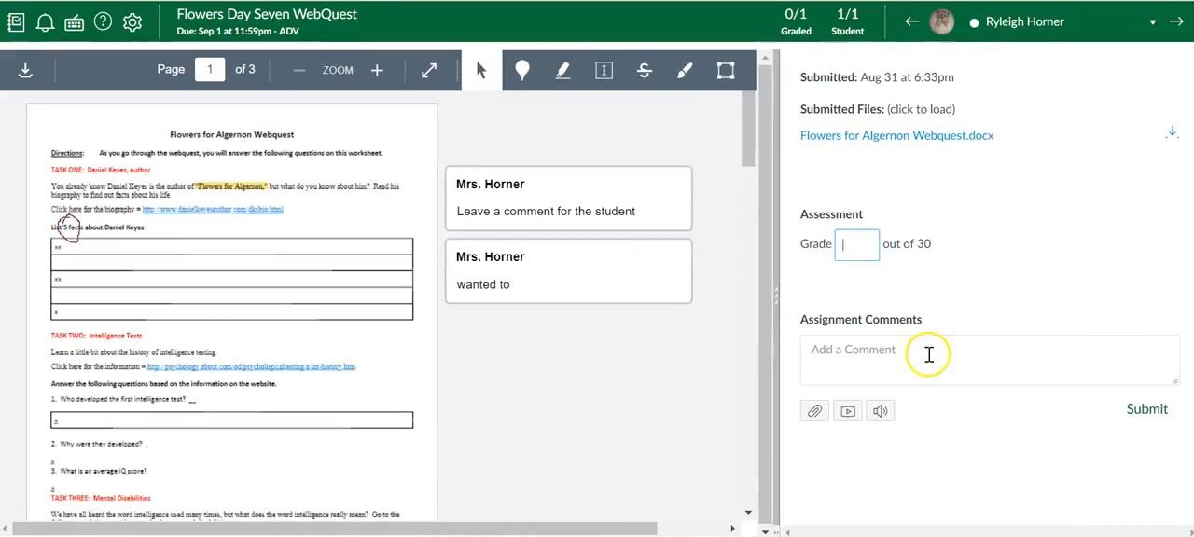
Step: Grade the submission 28 out of 30 and post the comment "Leave an overall comment -"
{"action": "type", "text": "28"}
{"action": "left_click", "coordinate": [990, 360]}
{"action": "type", "text": "Leave an over"}
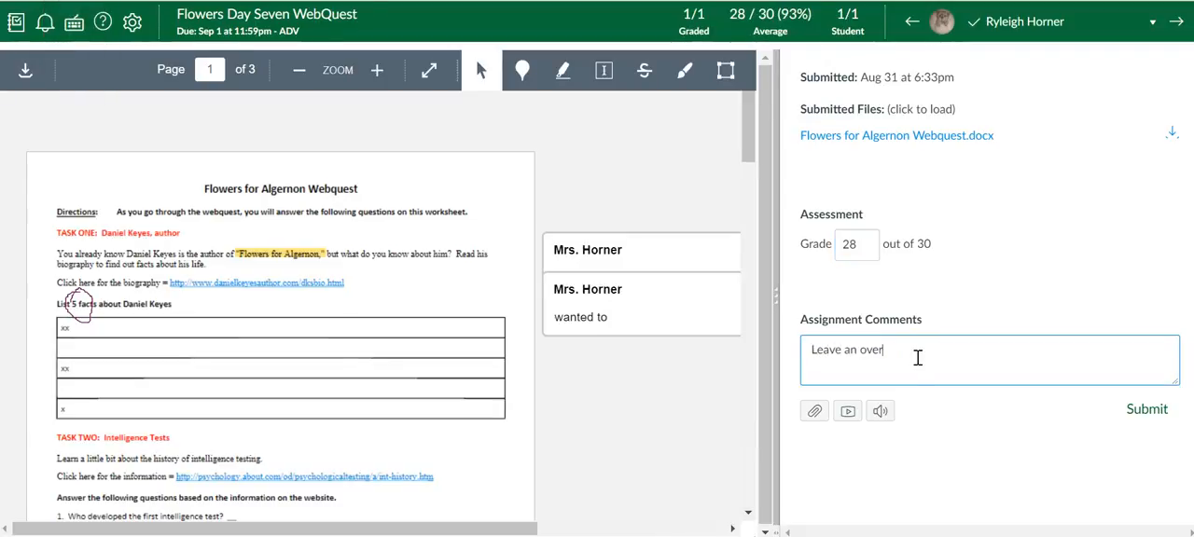
{"action": "type", "text": "all comment -"}
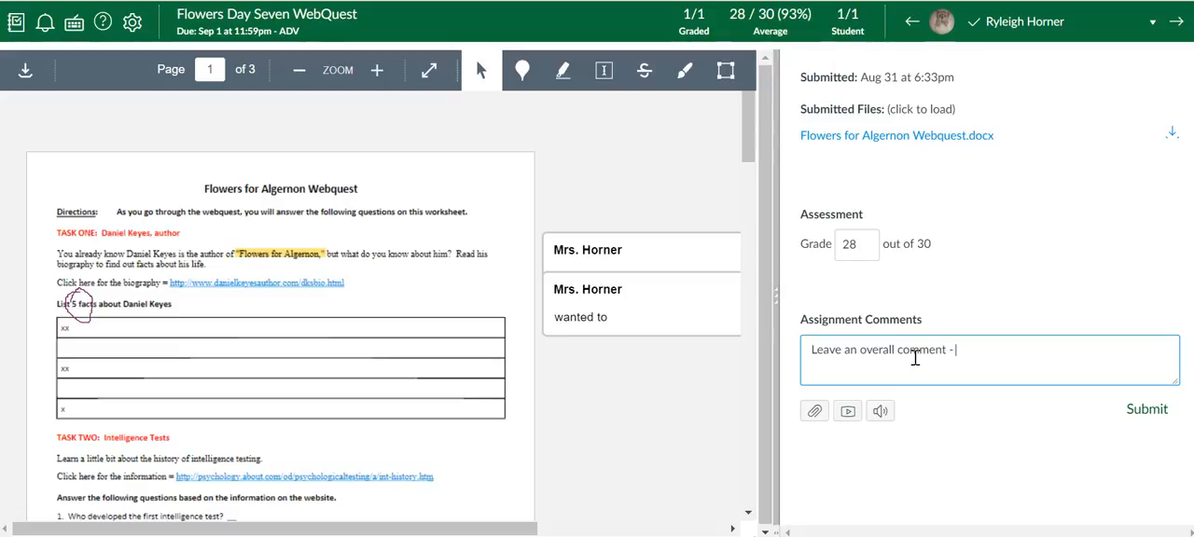
{"action": "left_click", "coordinate": [1147, 409]}
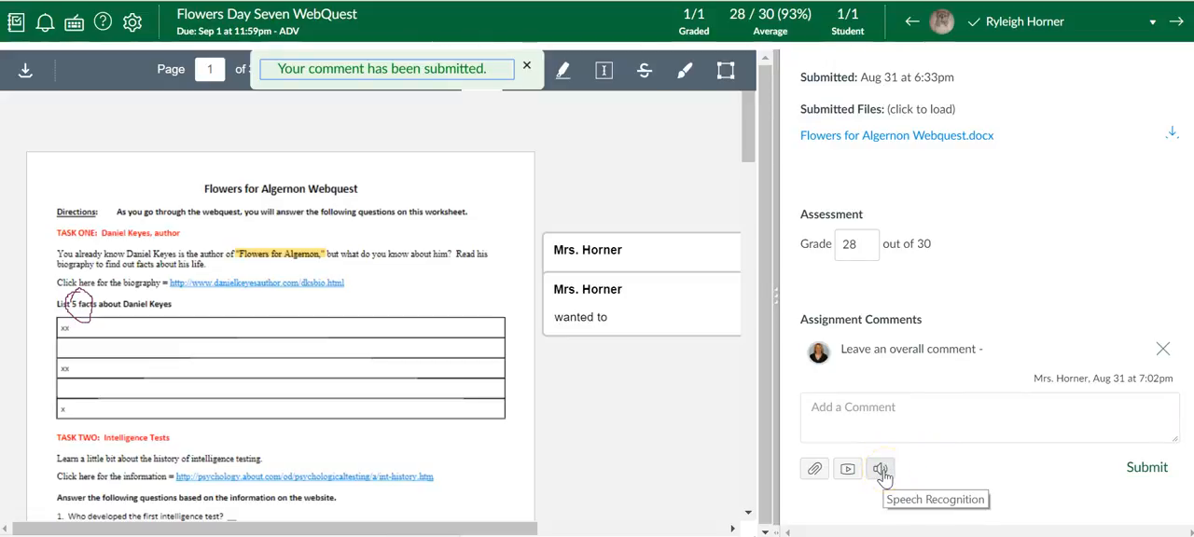
{"action": "mouse_move", "coordinate": [847, 469]}
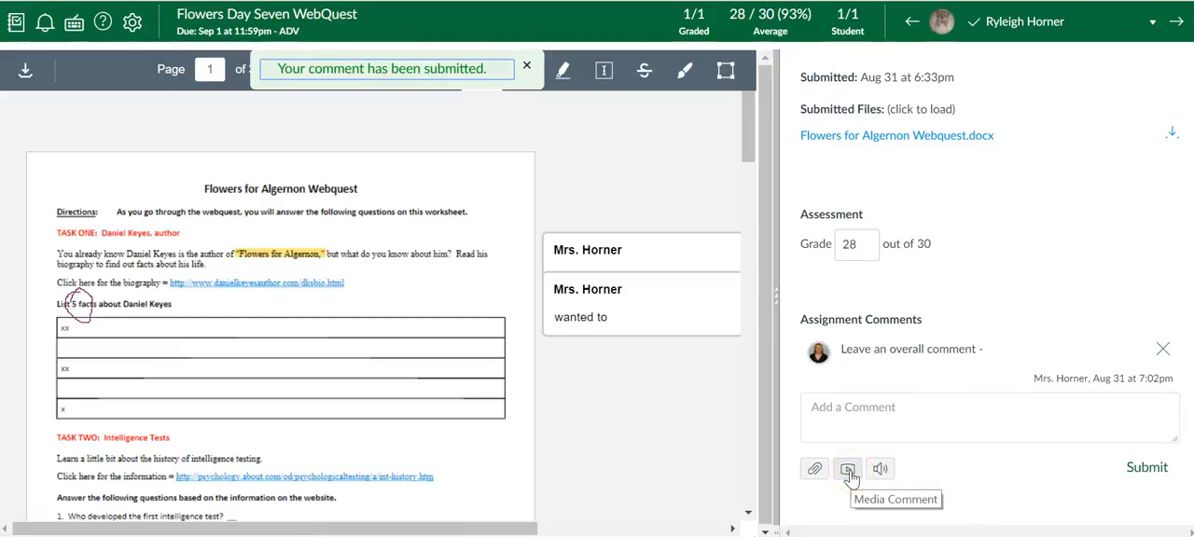
{"action": "mouse_move", "coordinate": [814, 469]}
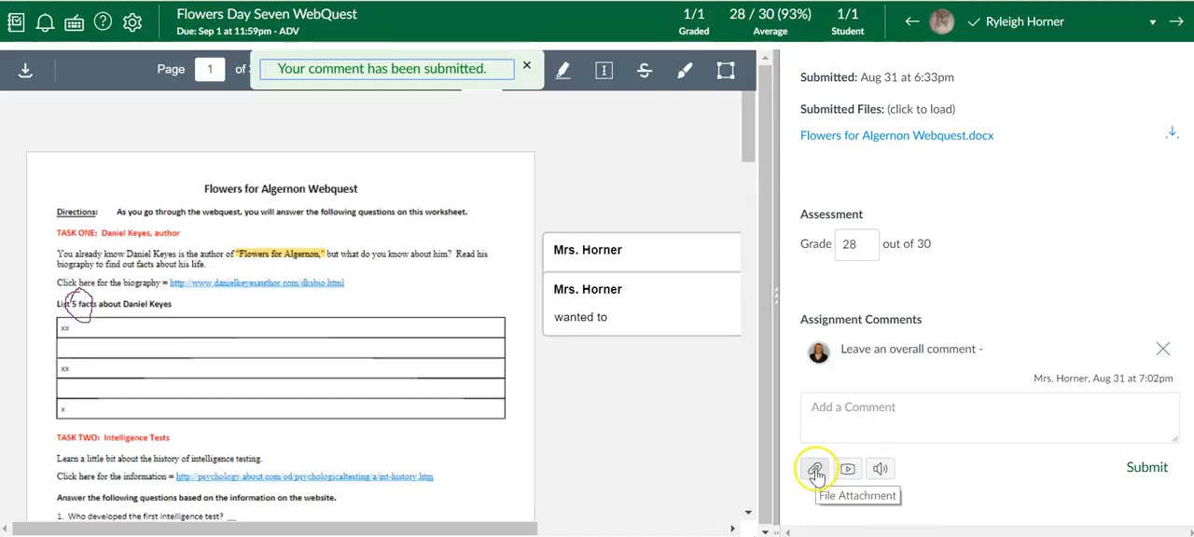
{"action": "mouse_move", "coordinate": [891, 485]}
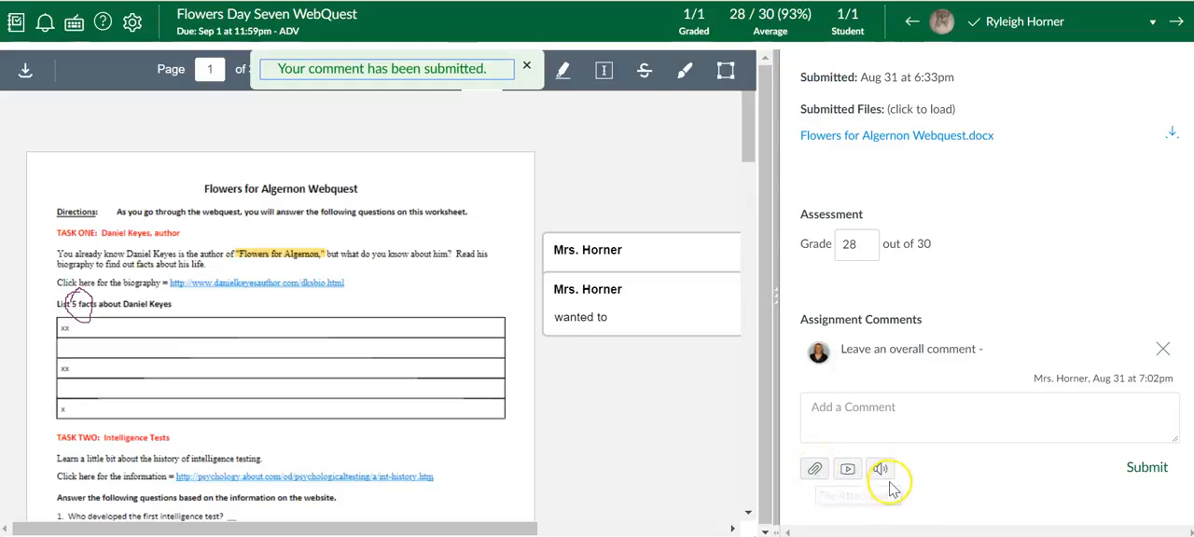
{"action": "mouse_move", "coordinate": [880, 470]}
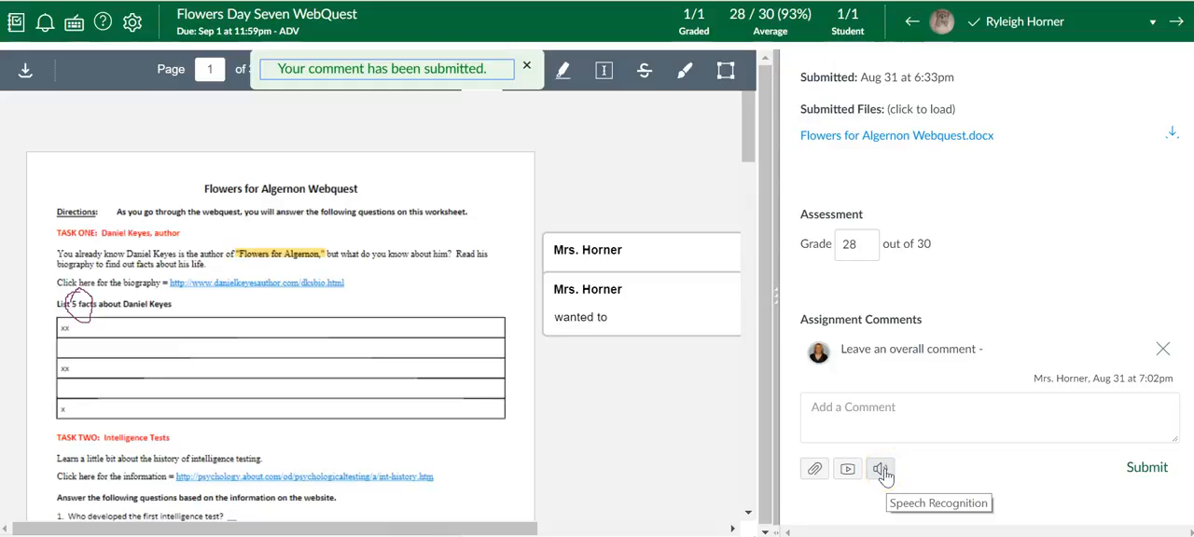
Step: Dictate and submit the comment "you did a fantastic job on this assignment."
{"action": "left_click", "coordinate": [881, 468]}
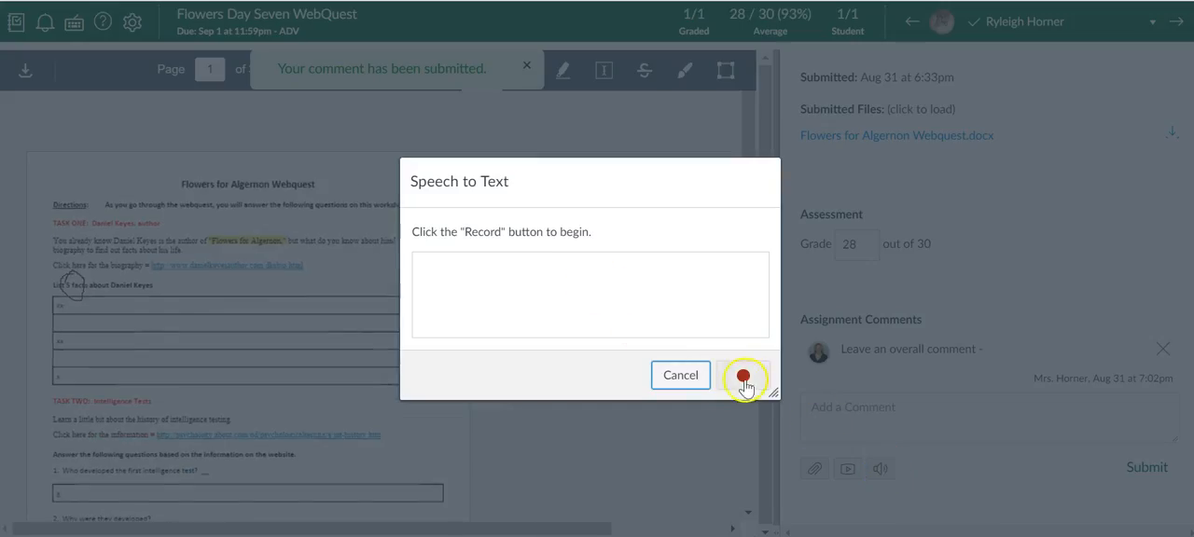
{"action": "left_click", "coordinate": [744, 379]}
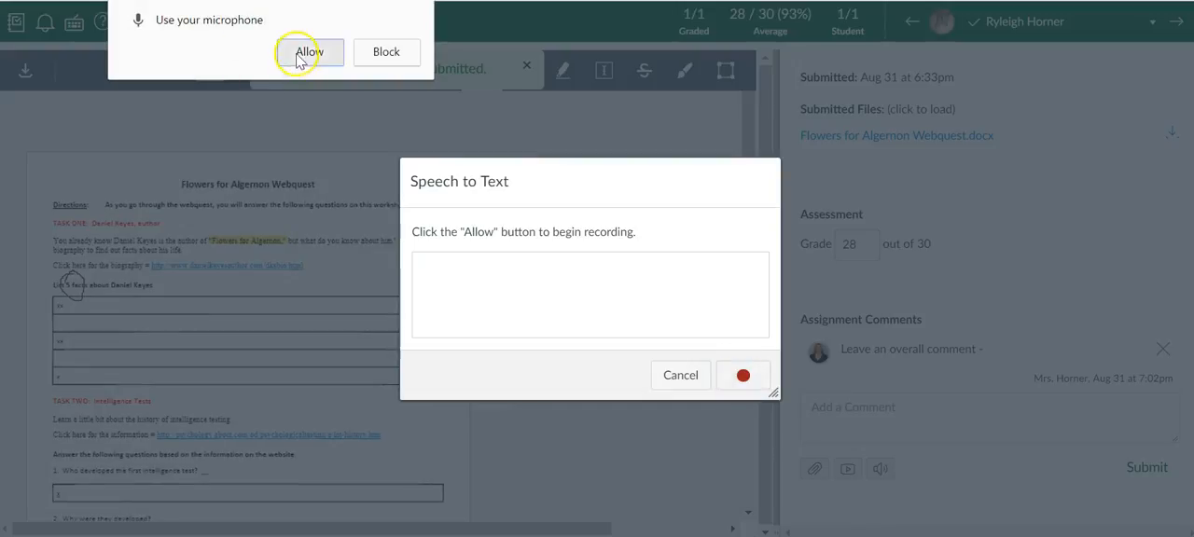
{"action": "left_click", "coordinate": [308, 51]}
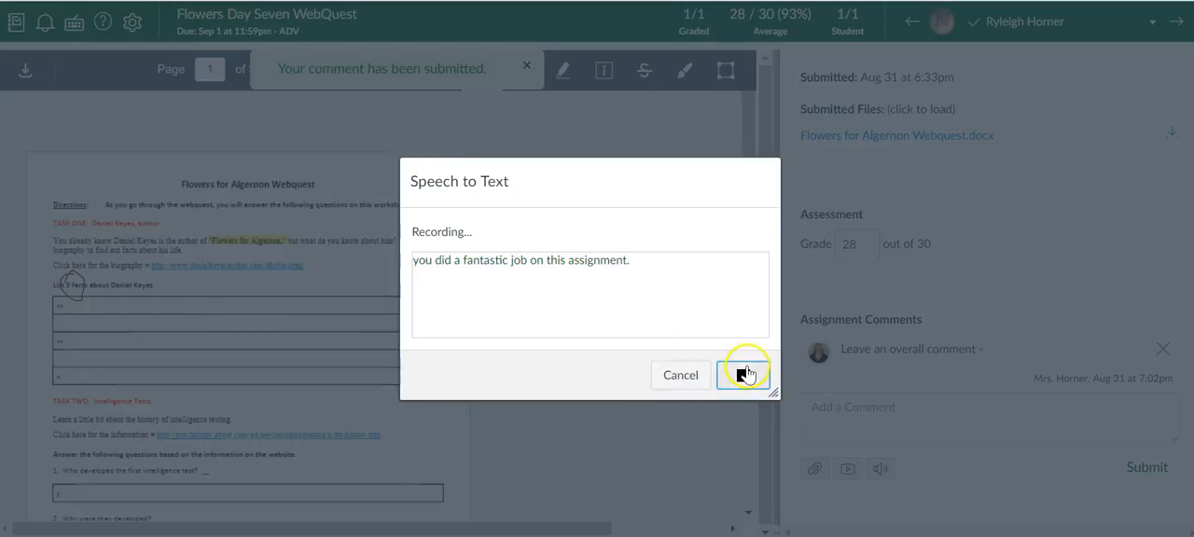
{"action": "left_click", "coordinate": [744, 373]}
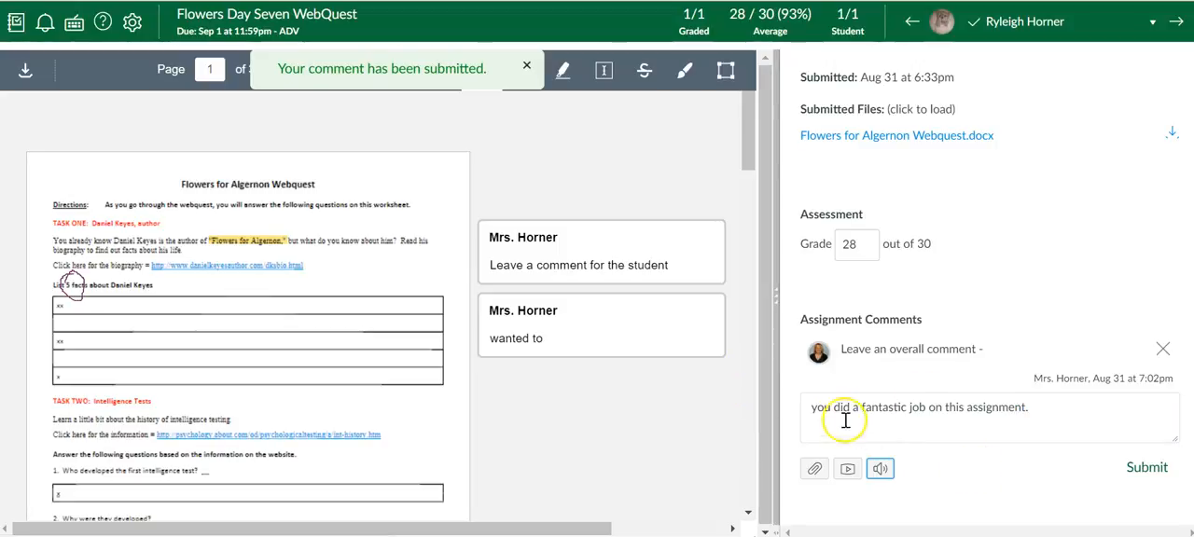
{"action": "mouse_move", "coordinate": [1089, 464]}
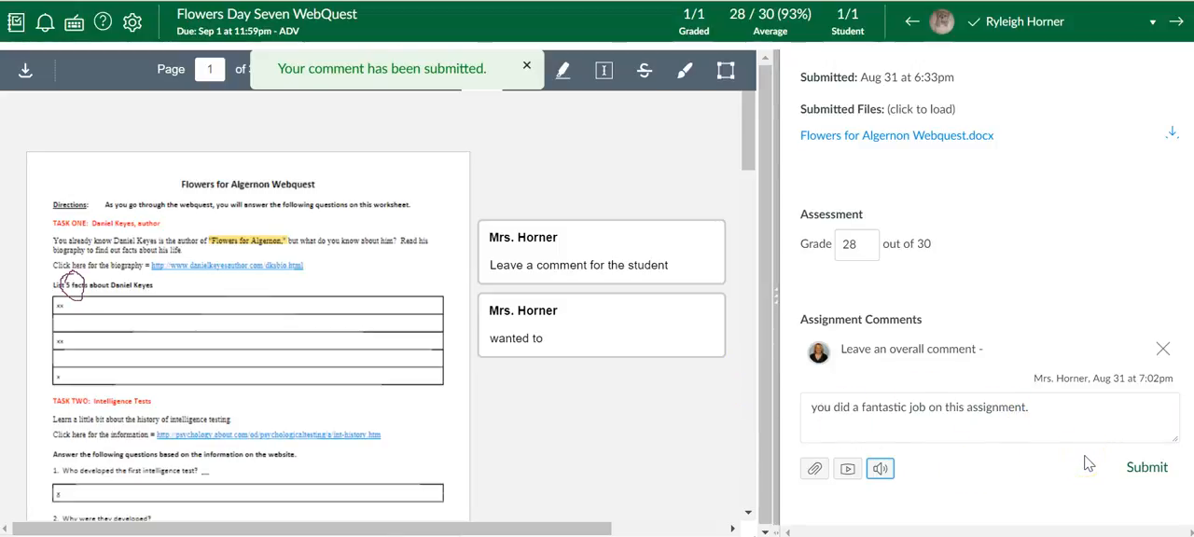
{"action": "left_click", "coordinate": [1147, 466]}
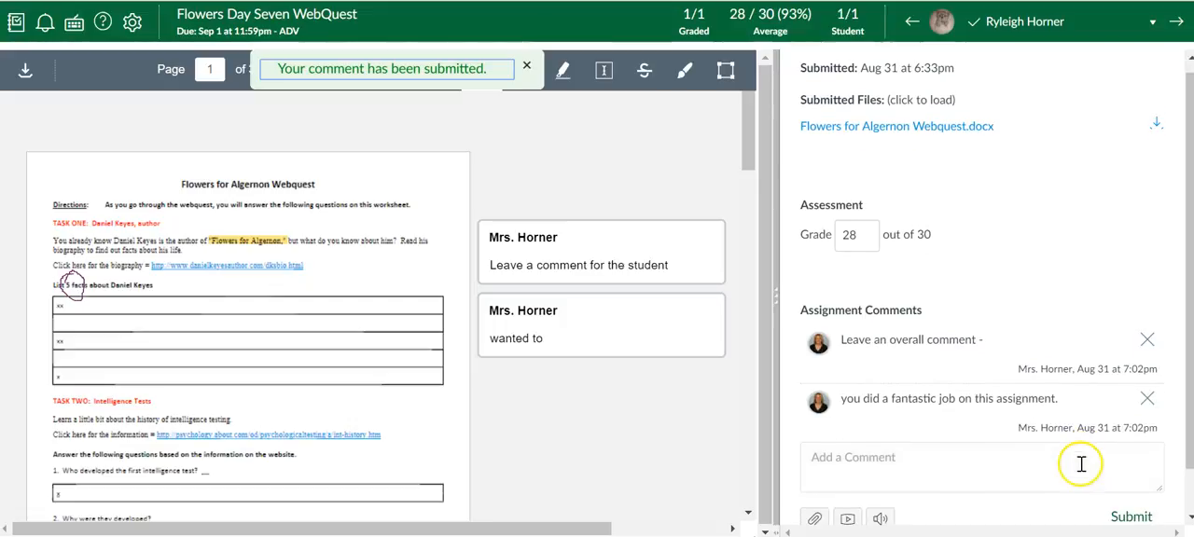
{"action": "left_click", "coordinate": [1148, 365]}
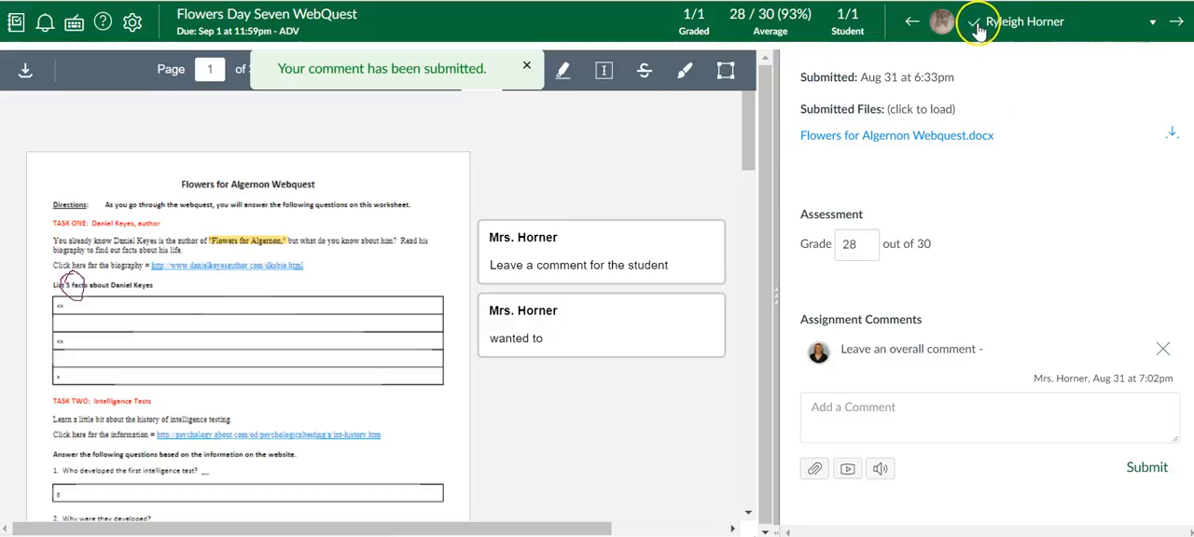
{"action": "mouse_move", "coordinate": [266, 421]}
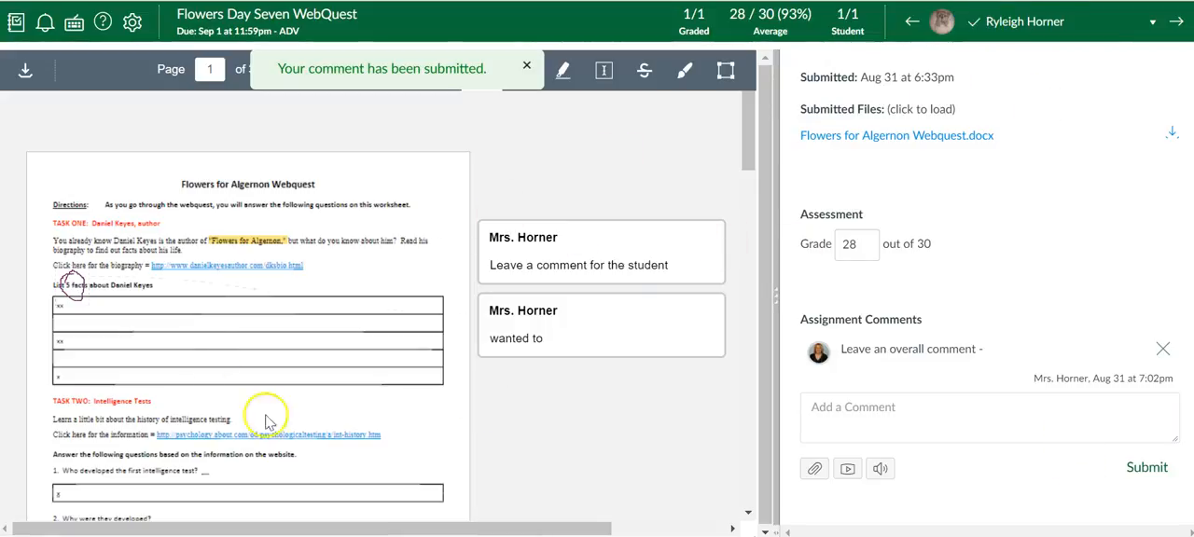
{"action": "mouse_move", "coordinate": [1053, 99]}
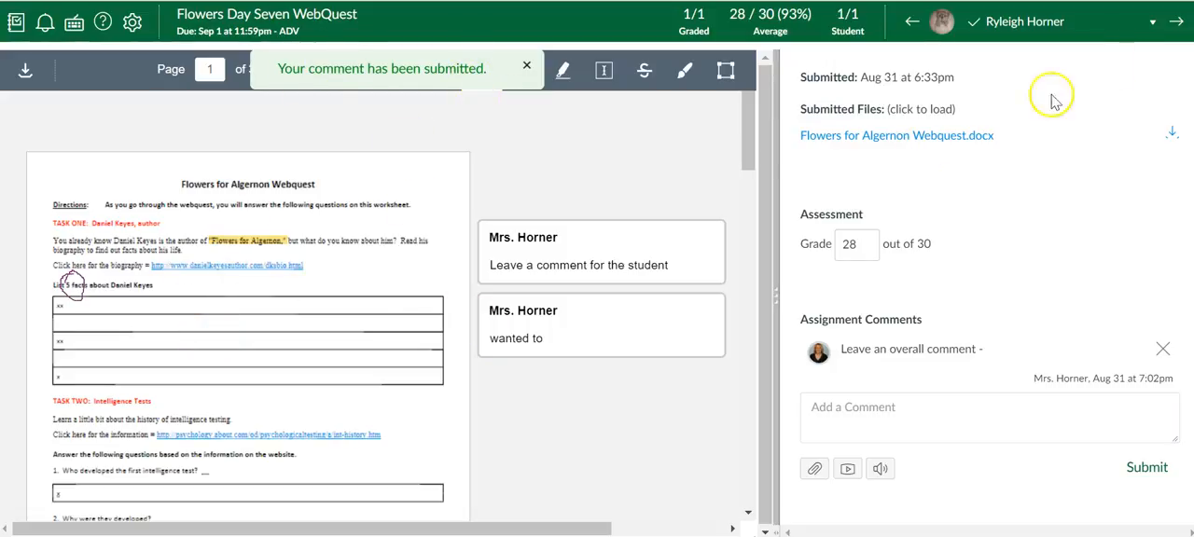
{"action": "mouse_move", "coordinate": [1177, 21]}
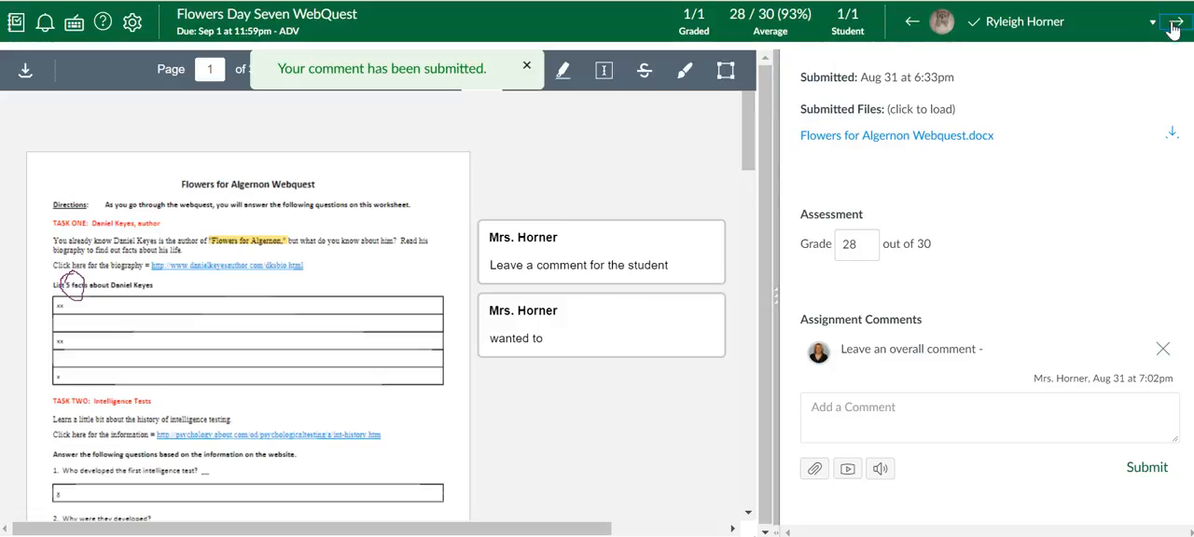
Step: Try the next-student arrow, then open the one-student list
{"action": "left_click", "coordinate": [1153, 20]}
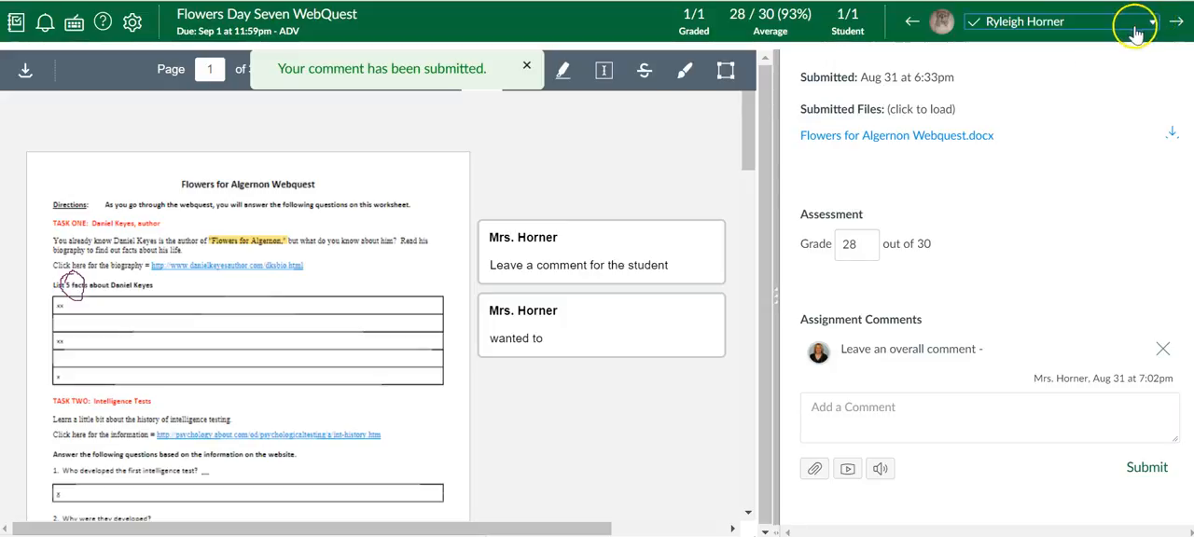
{"action": "left_click", "coordinate": [1154, 21]}
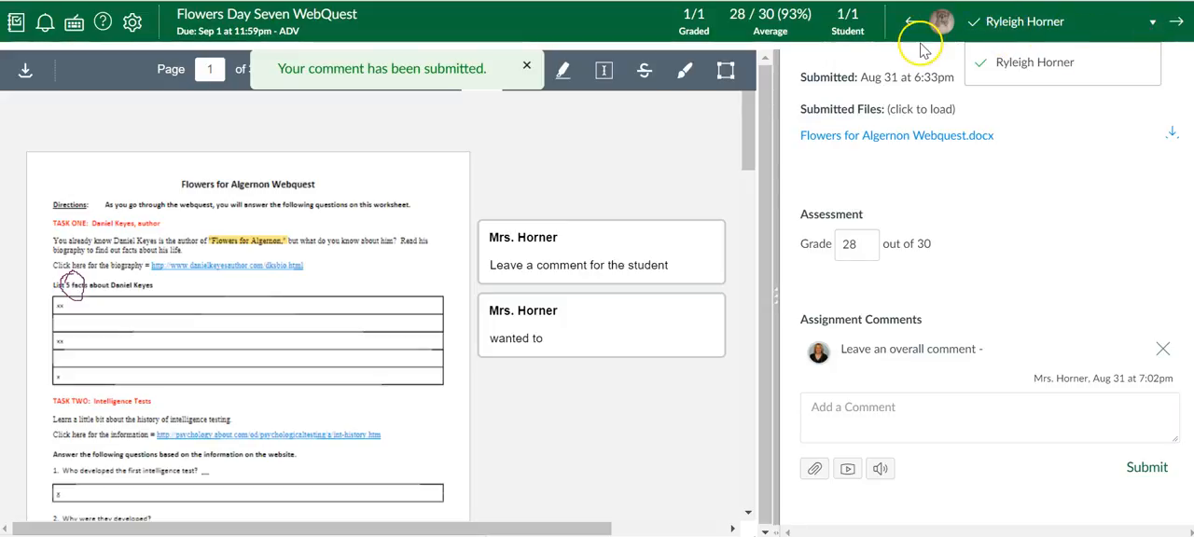
{"action": "mouse_move", "coordinate": [835, 300]}
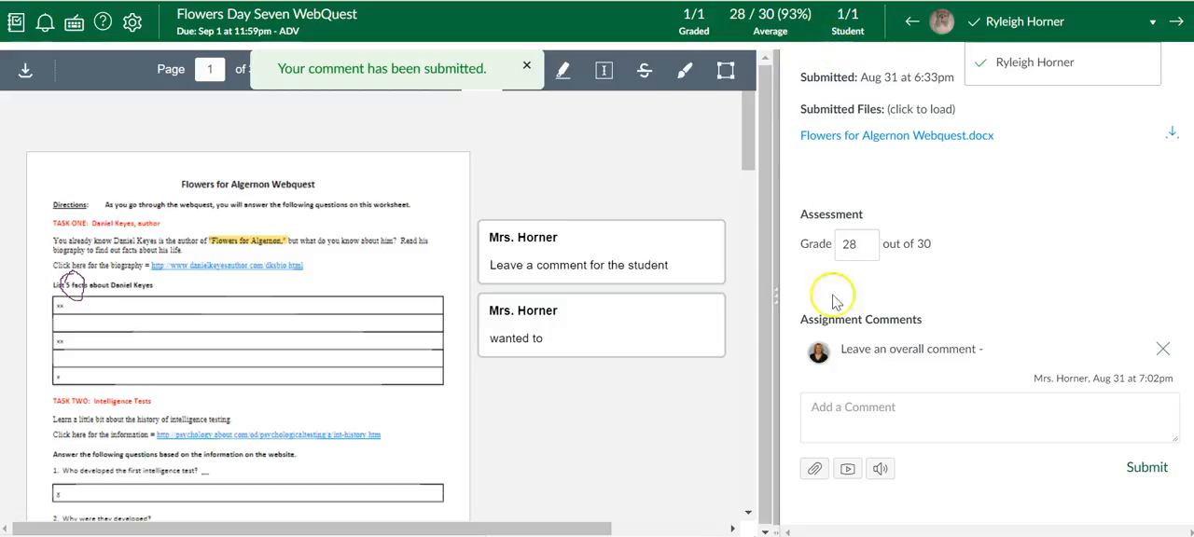
{"action": "mouse_move", "coordinate": [1021, 176]}
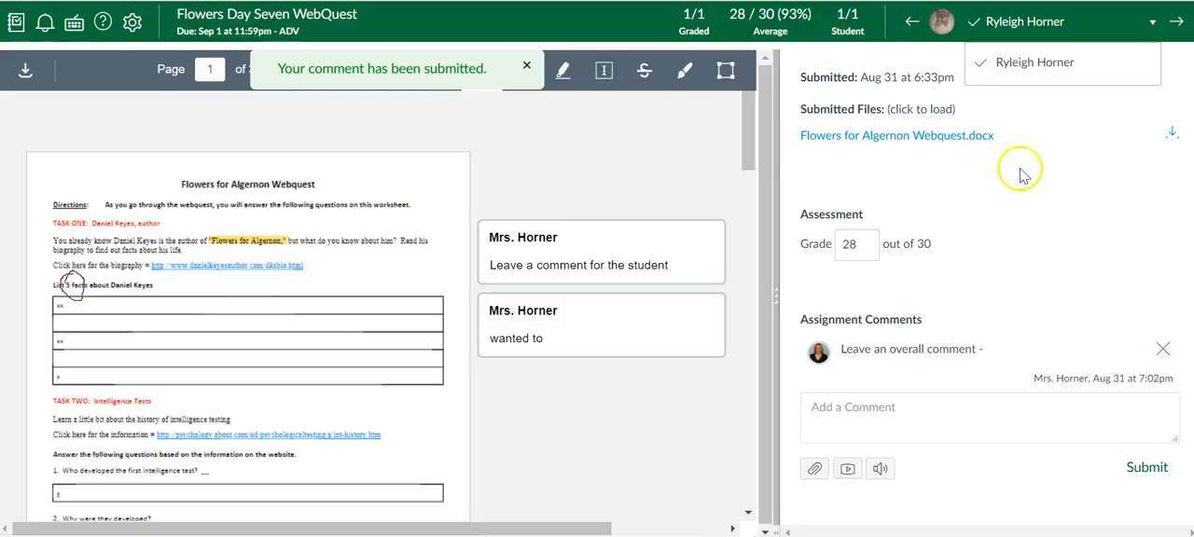
{"action": "mouse_move", "coordinate": [1034, 62]}
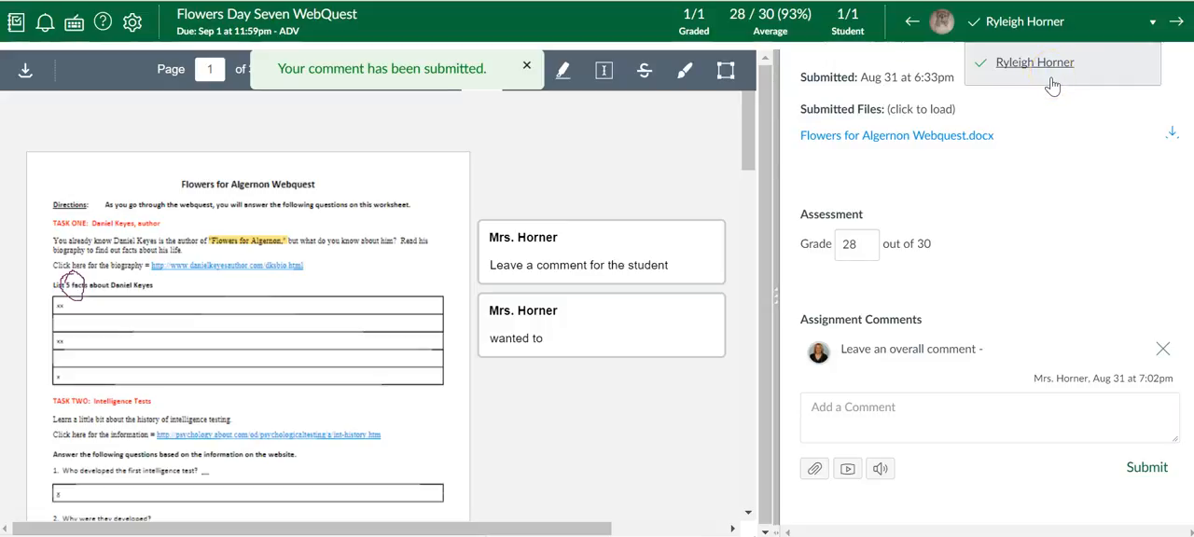
{"action": "mouse_move", "coordinate": [928, 47]}
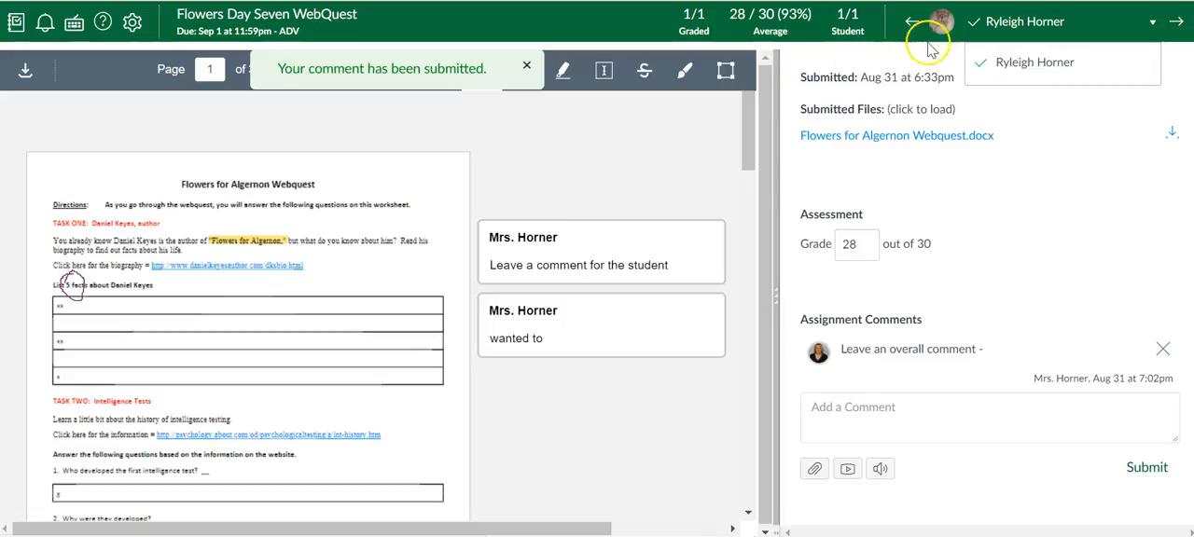